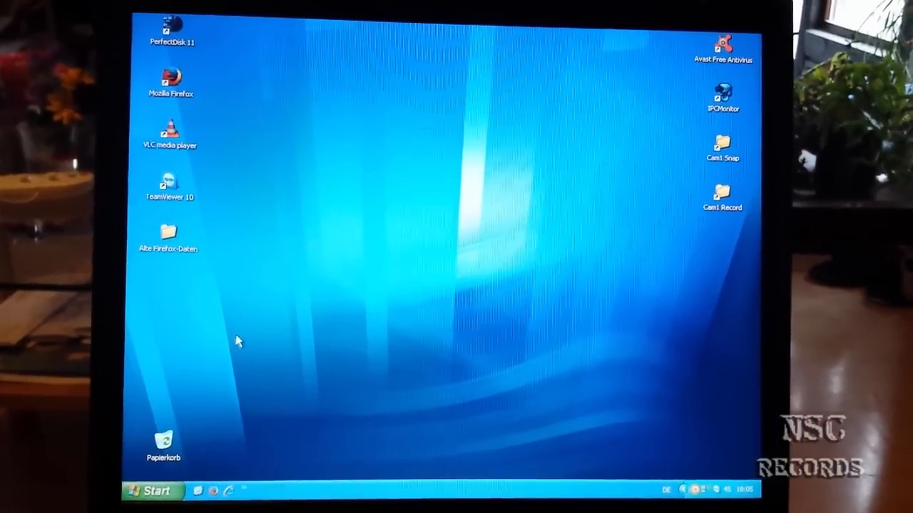
Step: Open the Windows XP Start menu to reach the Paint program entry
{"action": "left_click", "coordinate": [152, 491]}
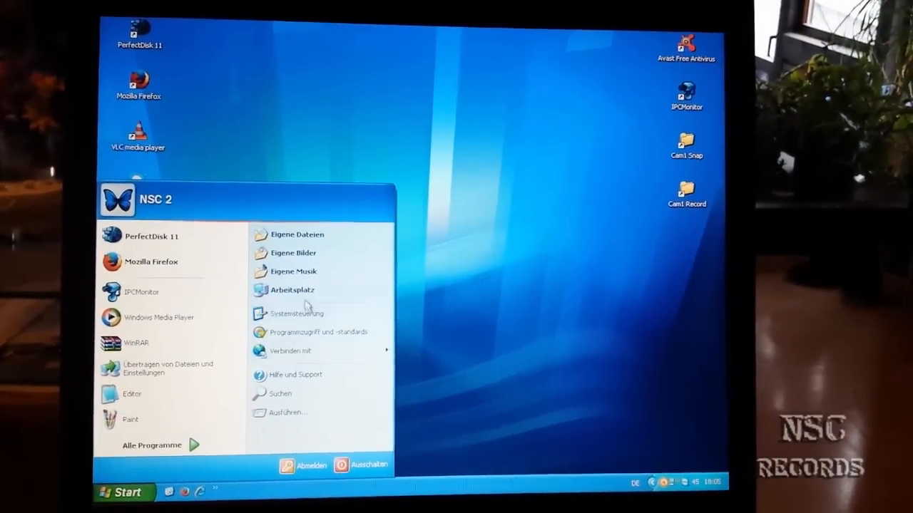
{"action": "mouse_move", "coordinate": [134, 415]}
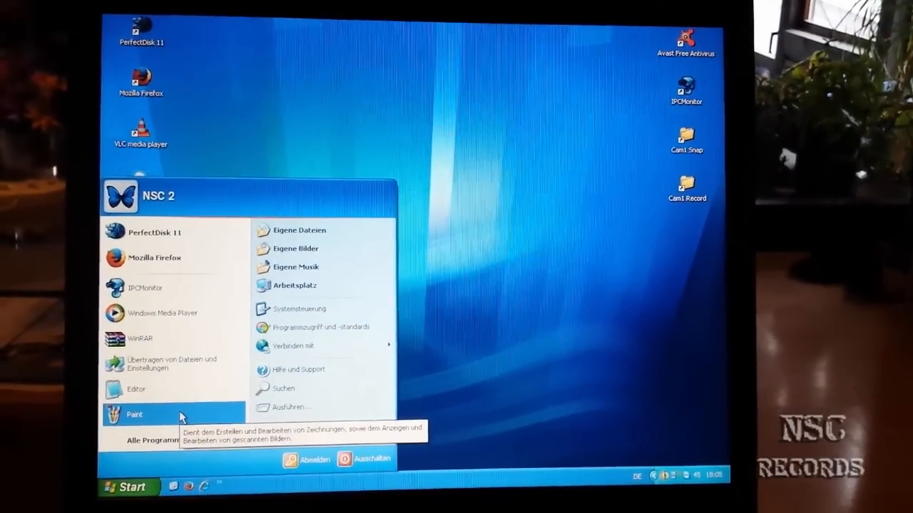
{"action": "left_click", "coordinate": [134, 415]}
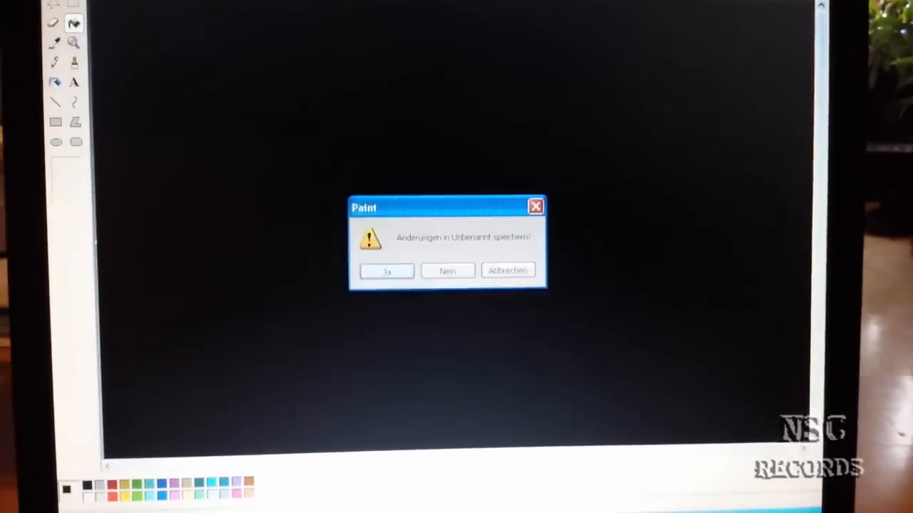
{"action": "left_click", "coordinate": [447, 270]}
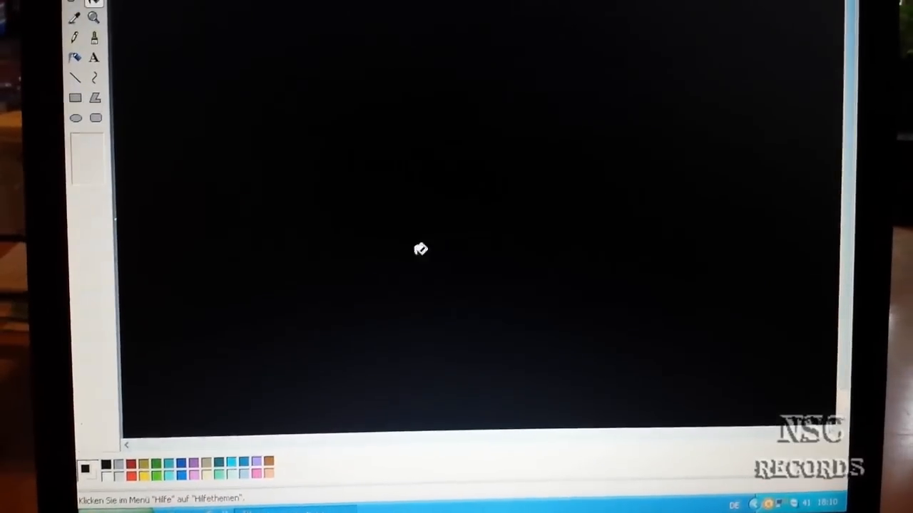